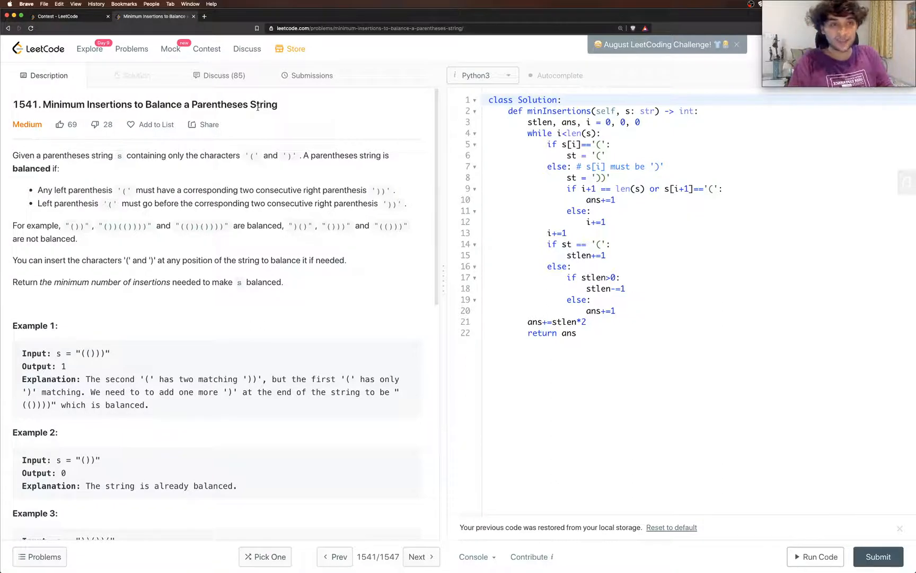
mouse_move(274, 127)
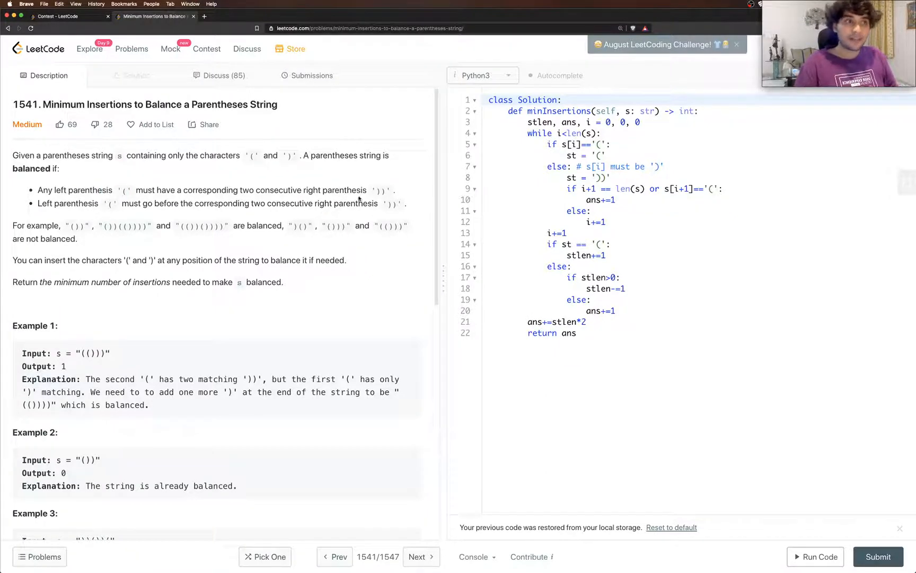
Scroll the Description down to reveal Example 3 and Example 4 with output 12
left_click_drag(101, 190, 134, 190)
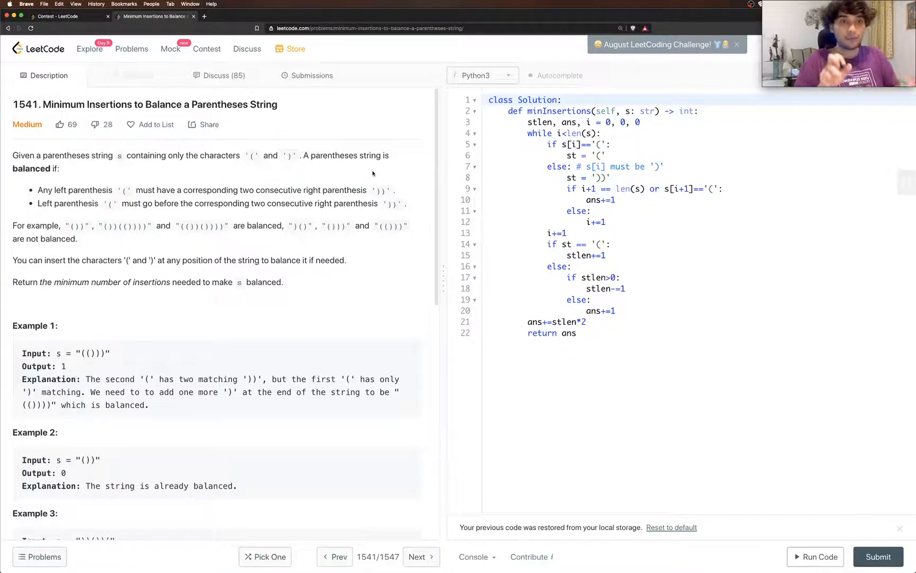
mouse_move(331, 146)
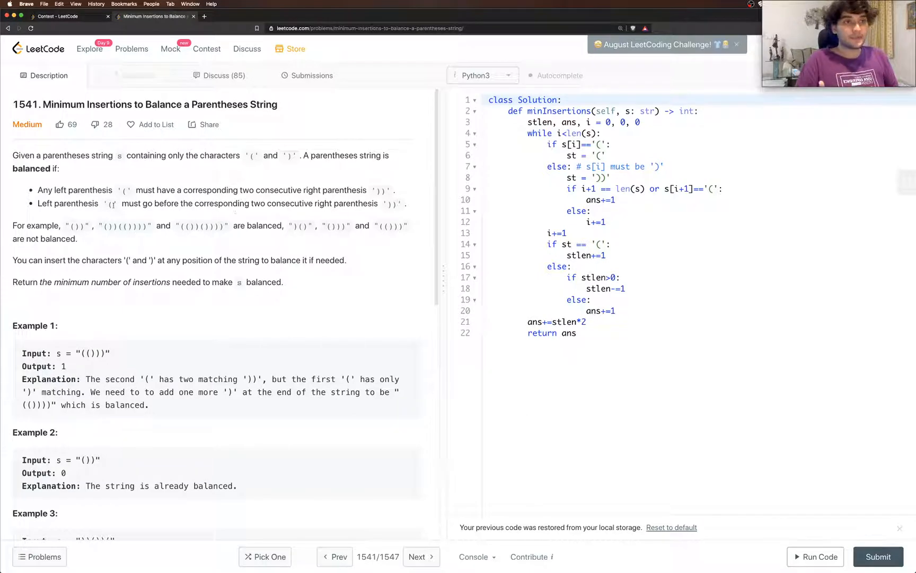
mouse_move(353, 306)
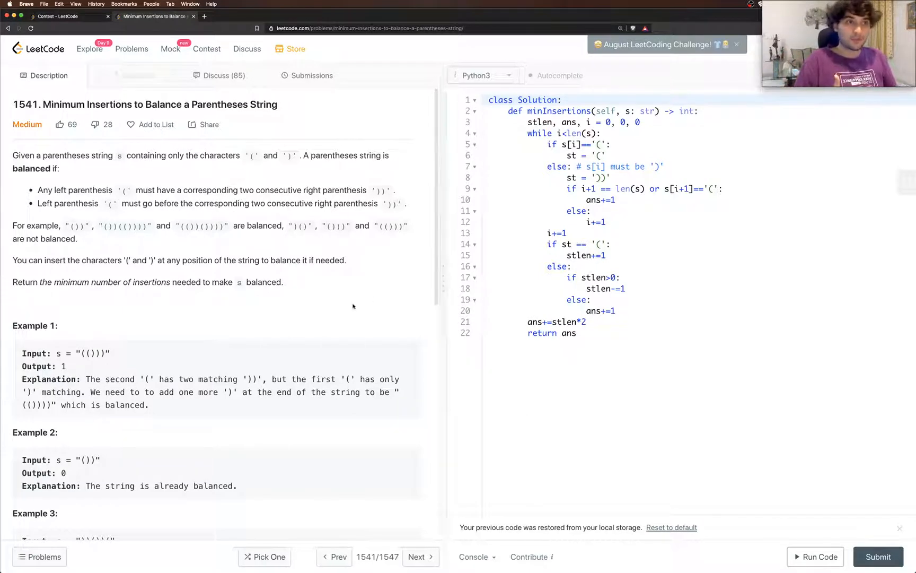
scroll("down", 3)
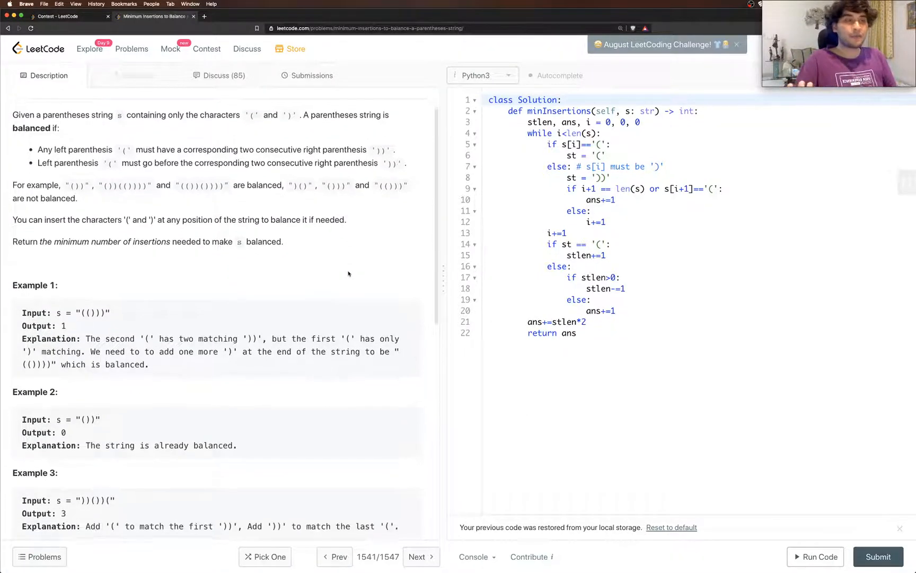
scroll("down", 3)
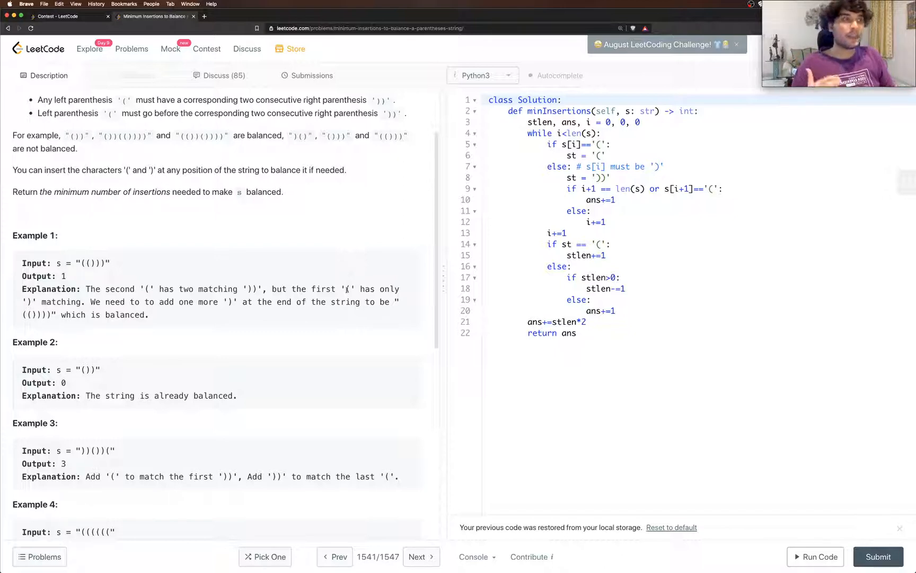
scroll("down", 3)
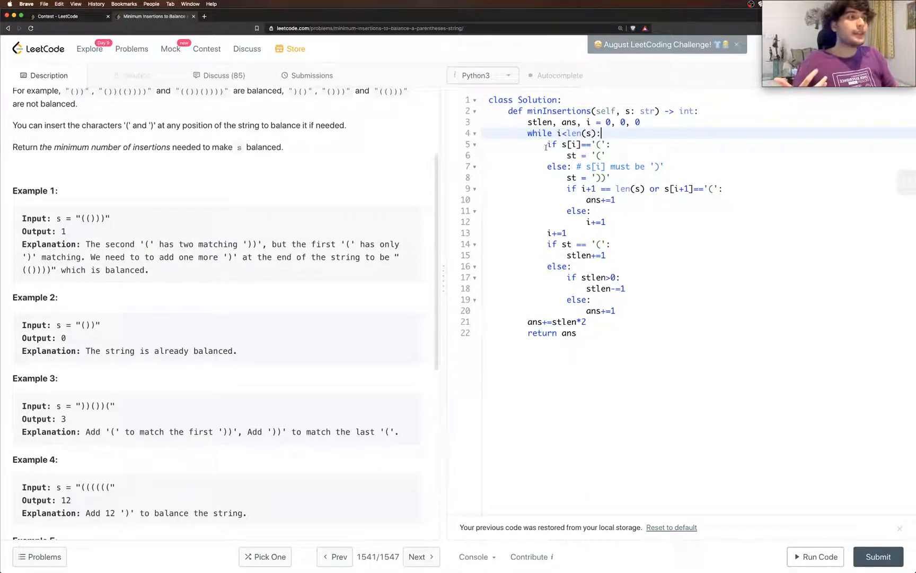
double_click(540, 121)
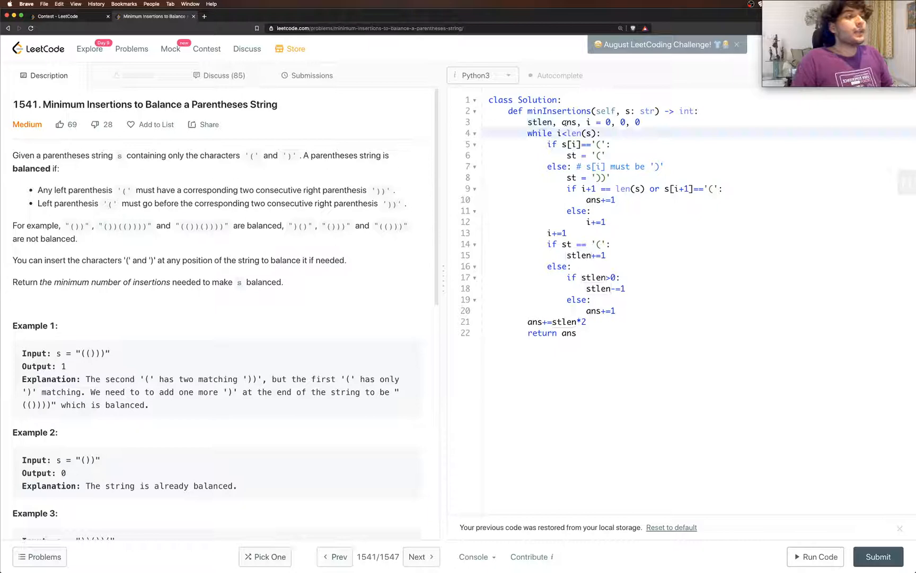
double_click(570, 122)
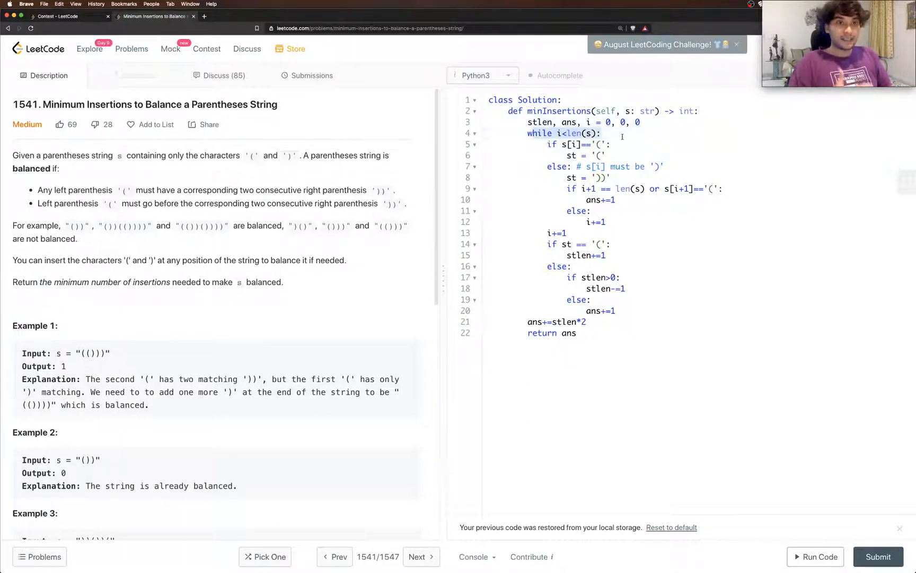
mouse_move(615, 322)
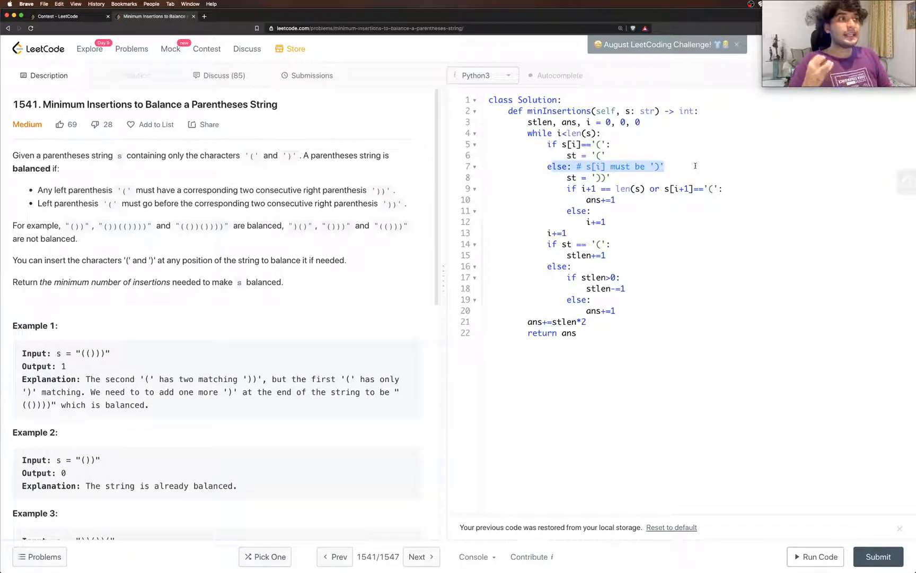
mouse_move(653, 172)
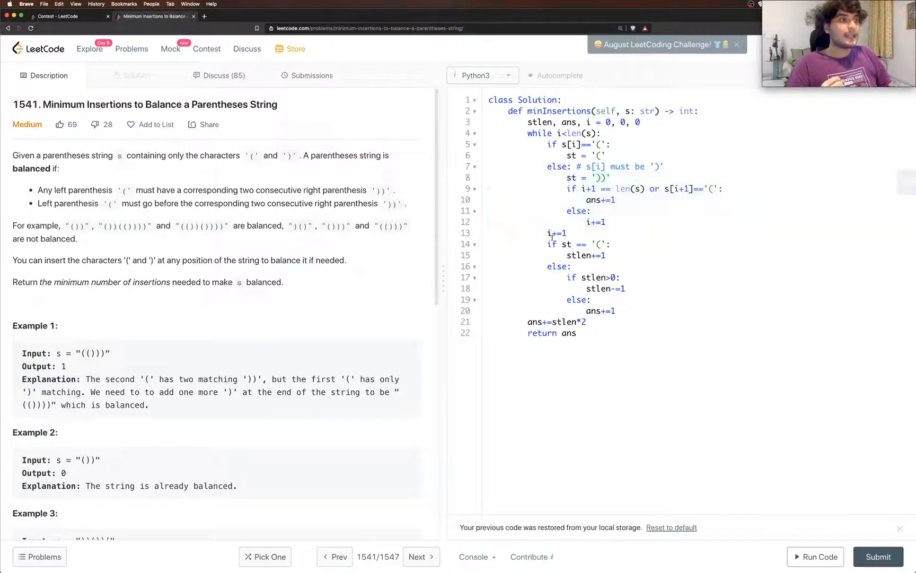
left_click(556, 233)
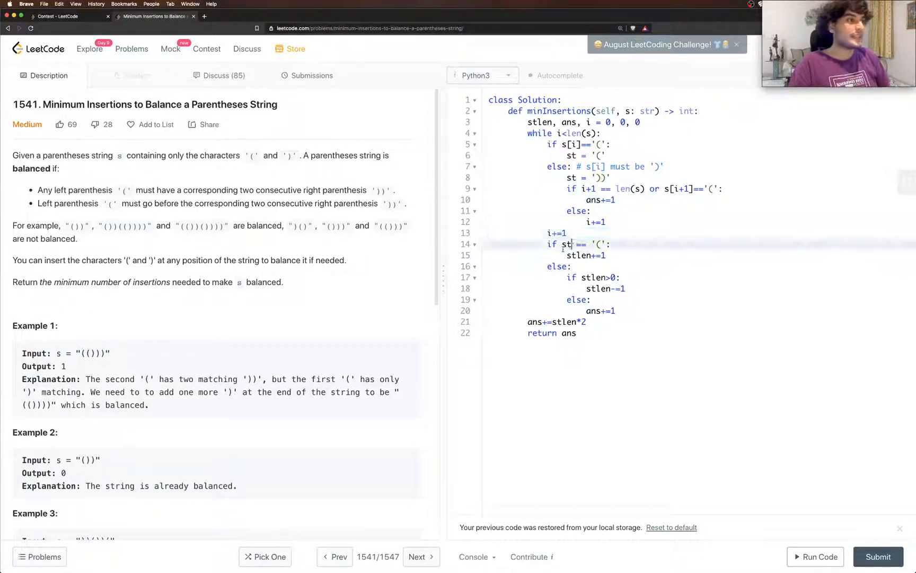
left_click_drag(561, 244, 626, 277)
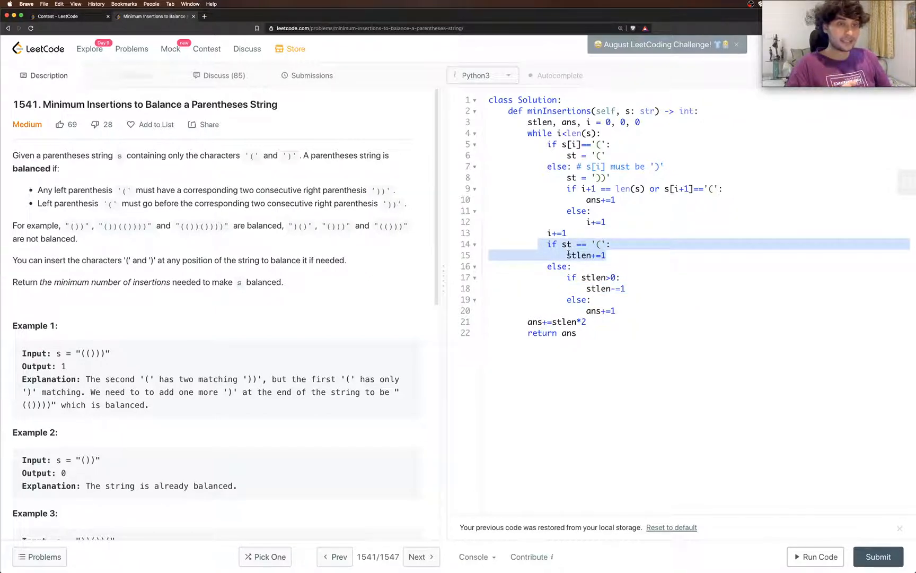
Clear the selection and review the finished minInsertions solution ending with return ans
left_click(571, 267)
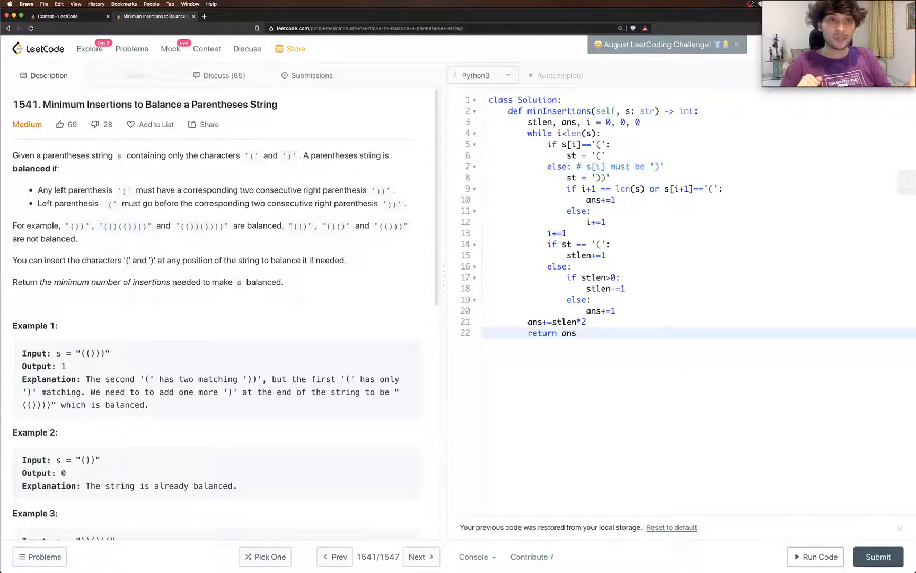
left_click(581, 333)
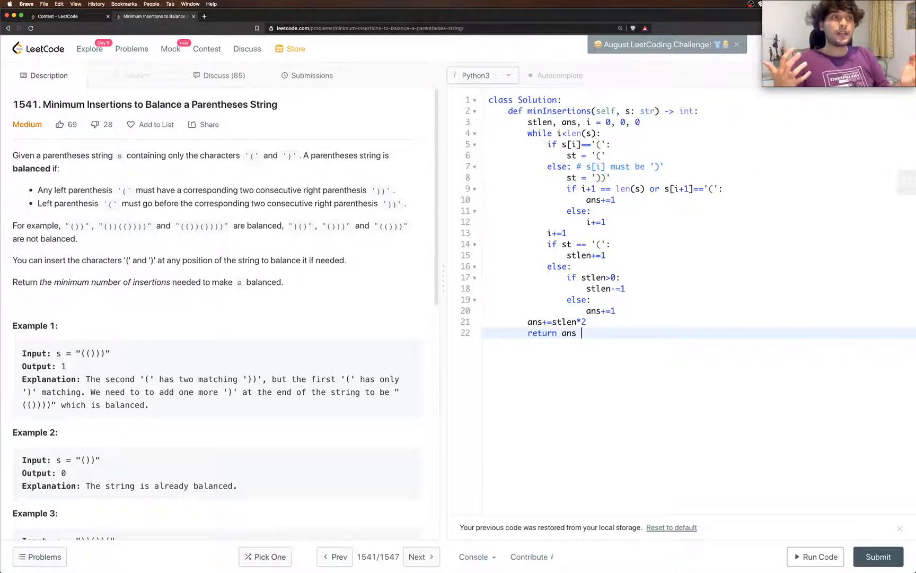